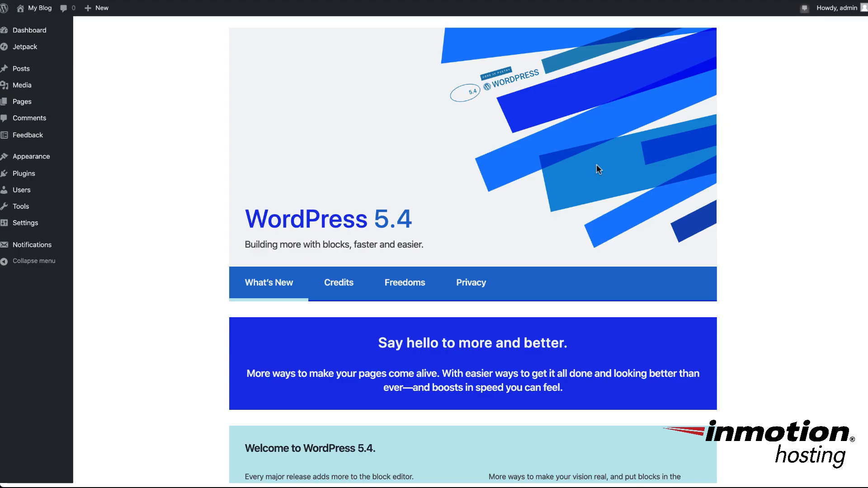
mouse_move(597, 169)
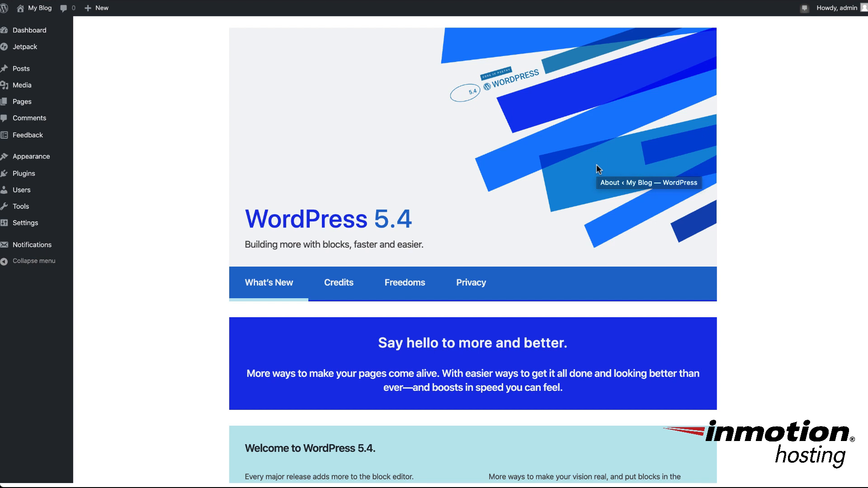
mouse_move(514, 178)
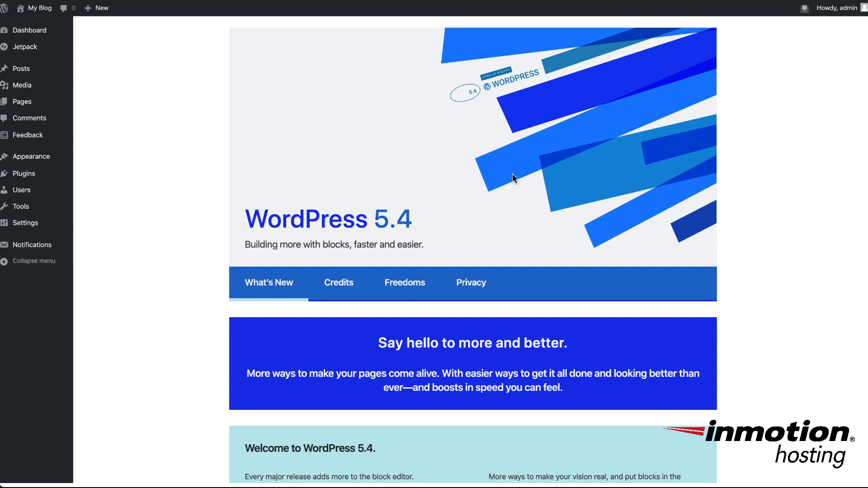
mouse_move(443, 141)
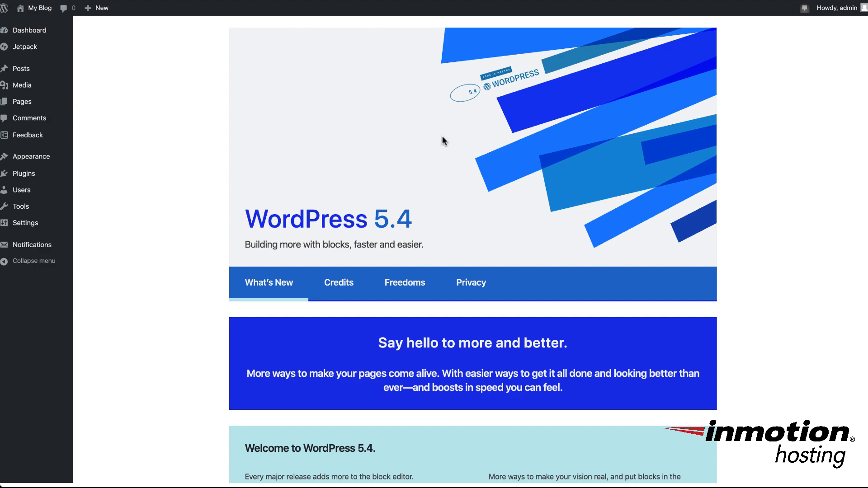
Go to Posts and bring the Hello world! draft up for editing
scroll("down", 3)
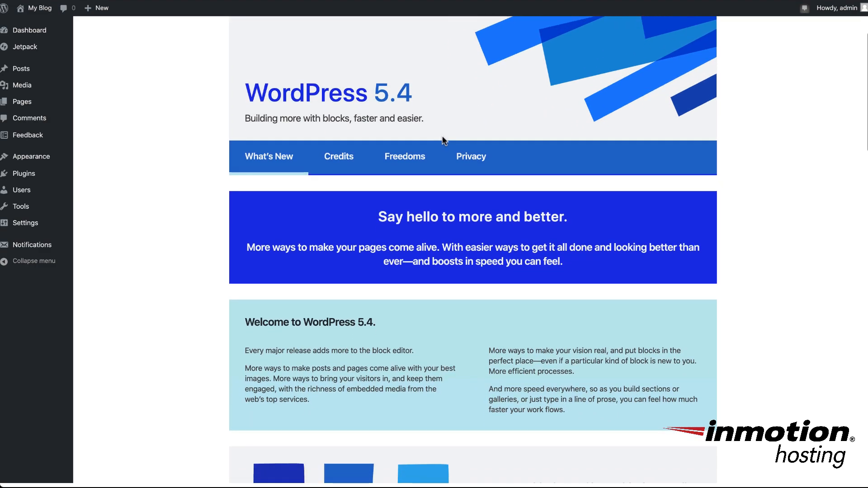
scroll("down", 3)
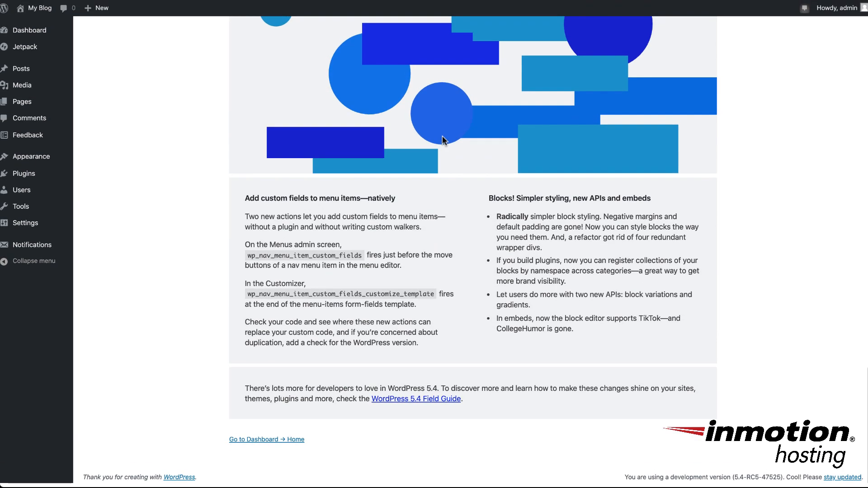
mouse_move(445, 320)
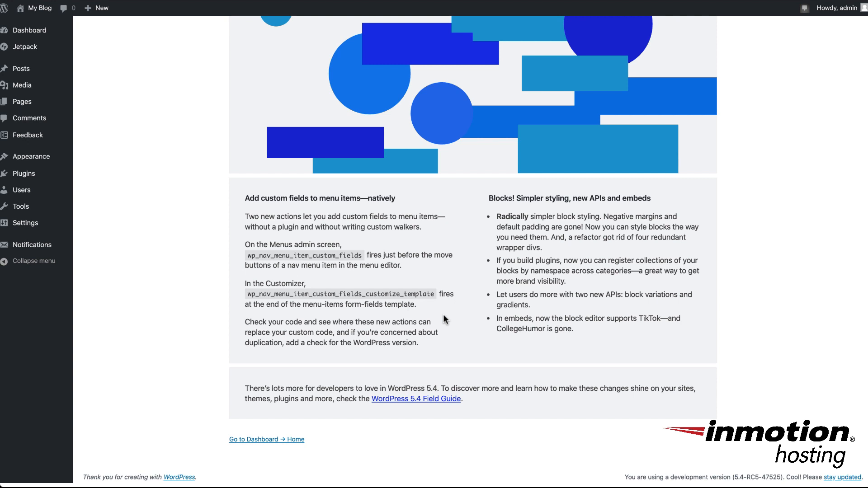
mouse_move(416, 399)
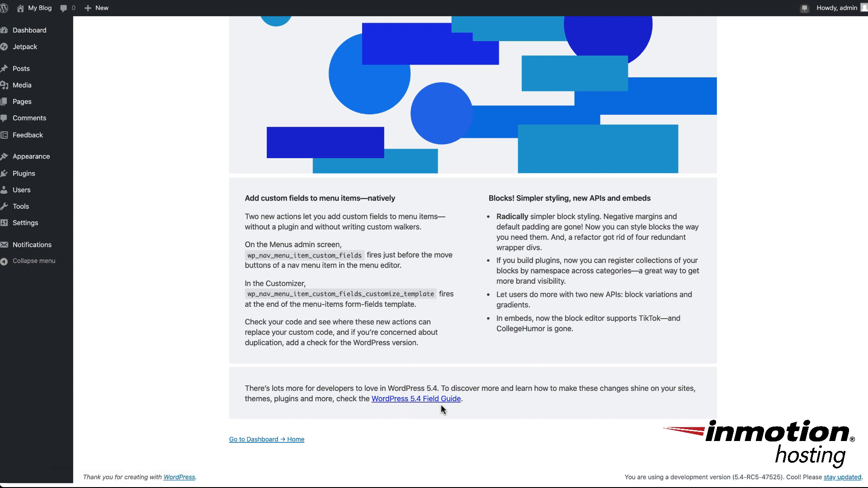
scroll("down", 3)
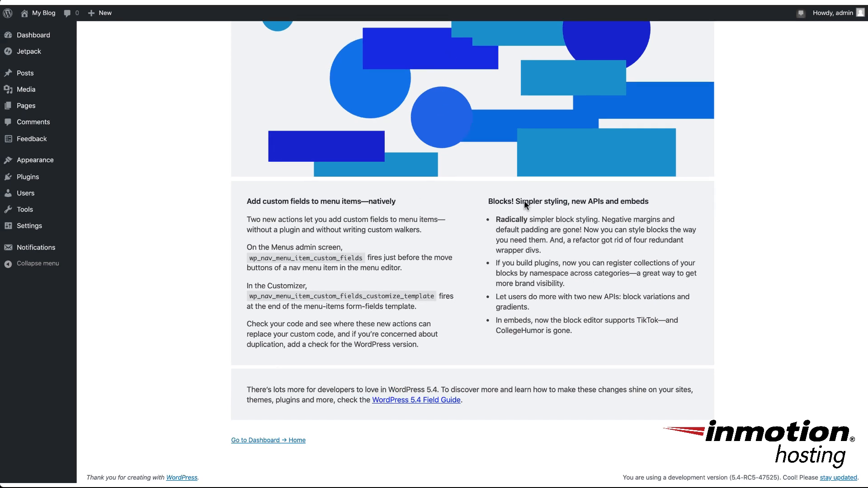
mouse_move(307, 191)
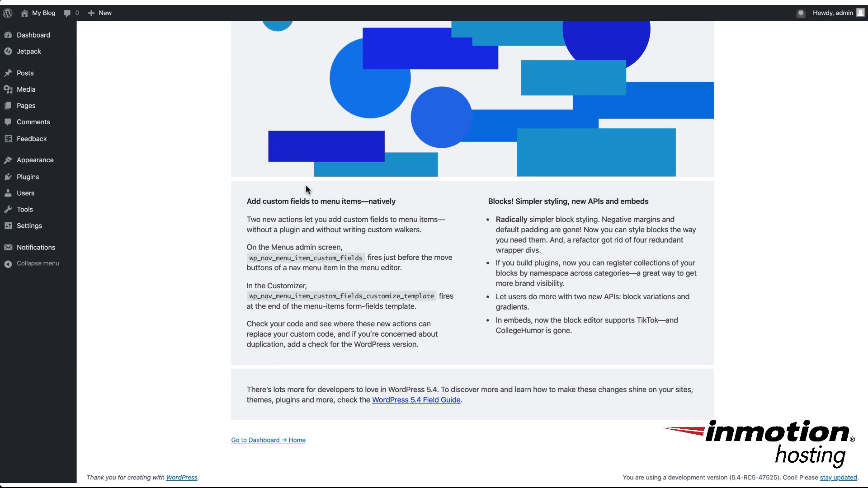
mouse_move(227, 200)
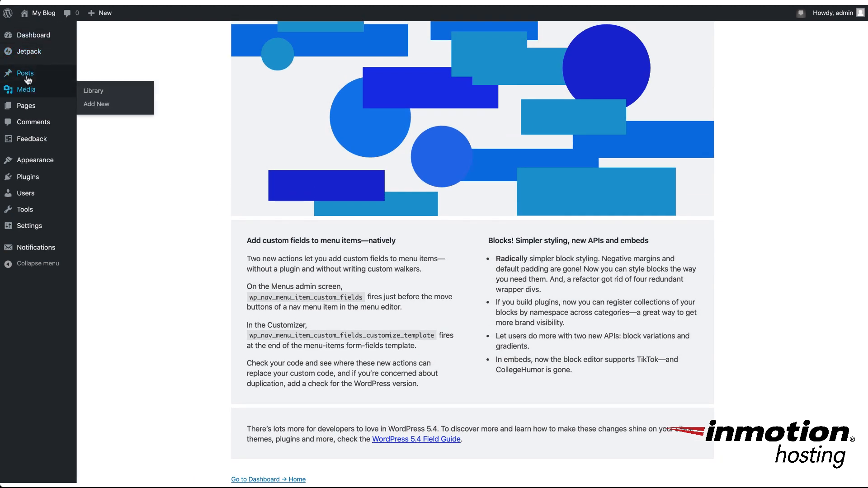
left_click(25, 73)
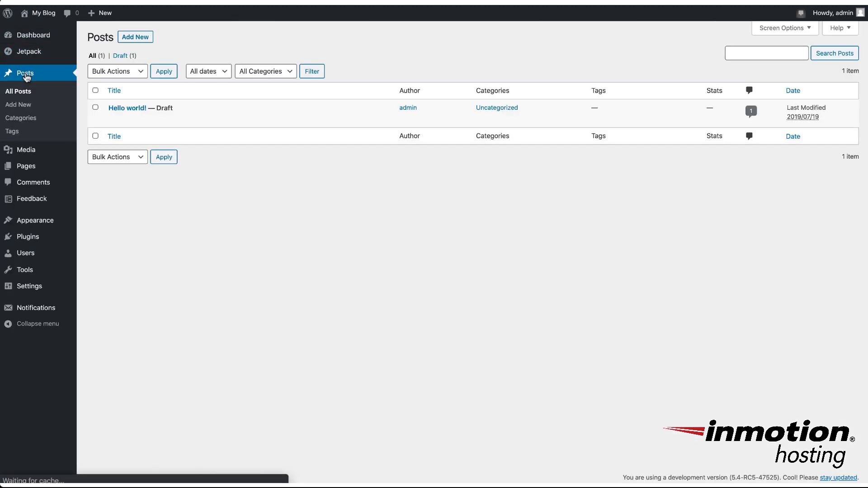
mouse_move(126, 107)
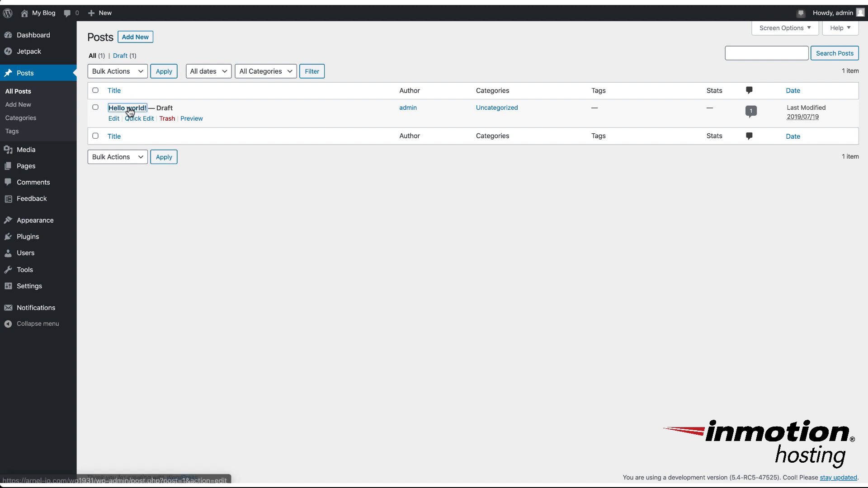
left_click(128, 108)
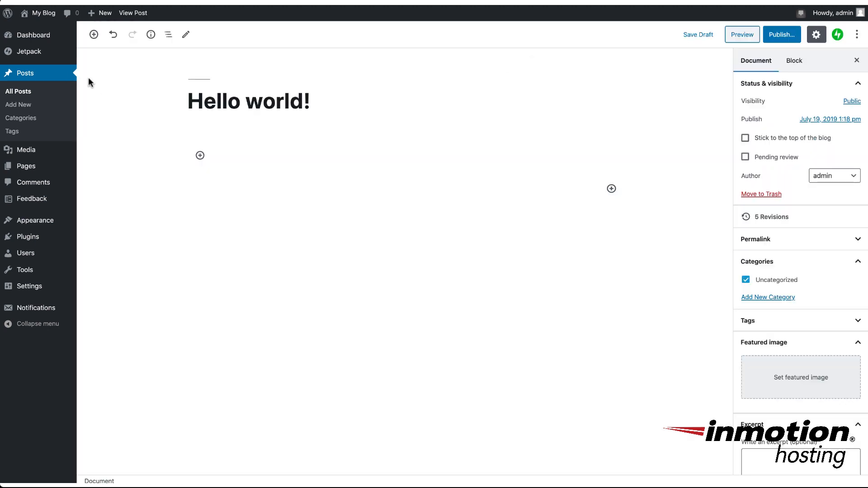
mouse_move(137, 89)
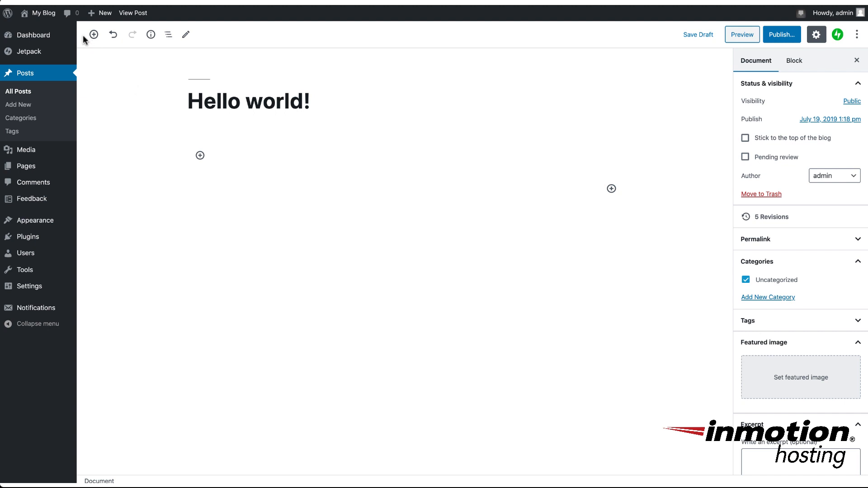
Add a Social Icons block to the post by searching 'social' in the block inserter
left_click(93, 35)
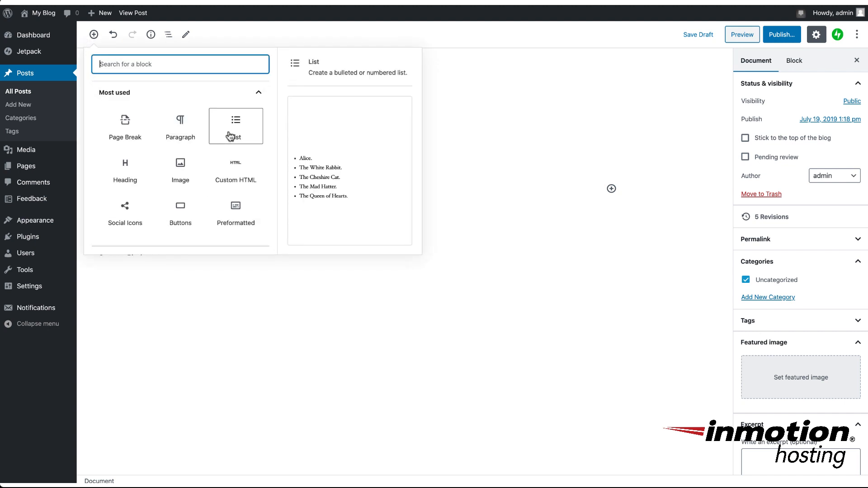
mouse_move(180, 211)
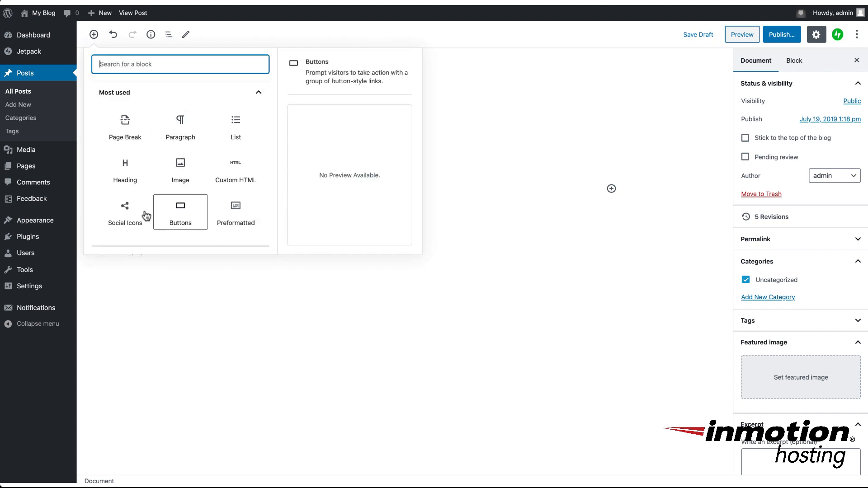
mouse_move(125, 212)
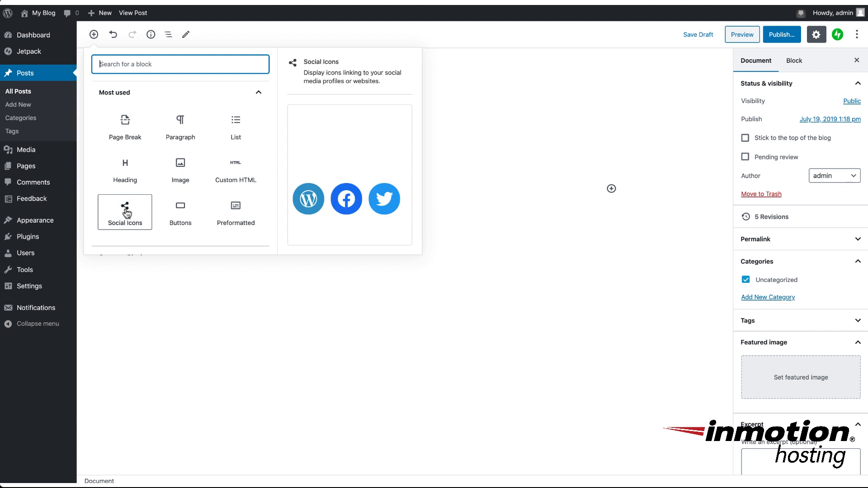
mouse_move(119, 55)
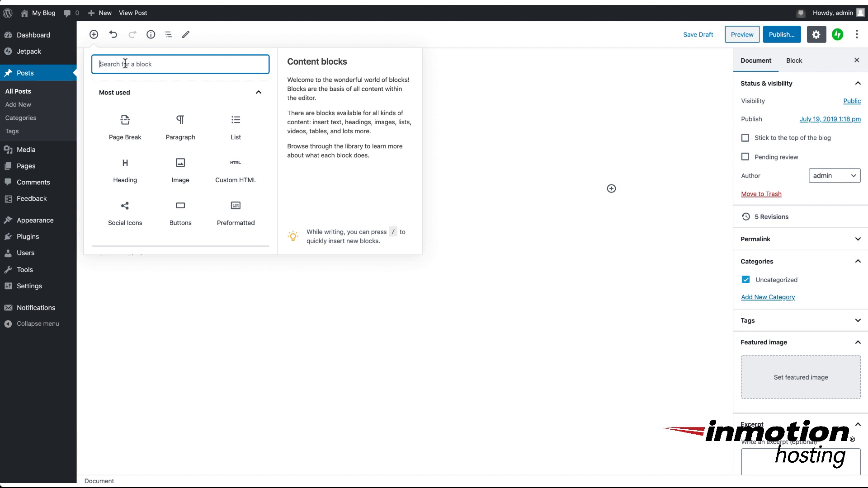
type("social")
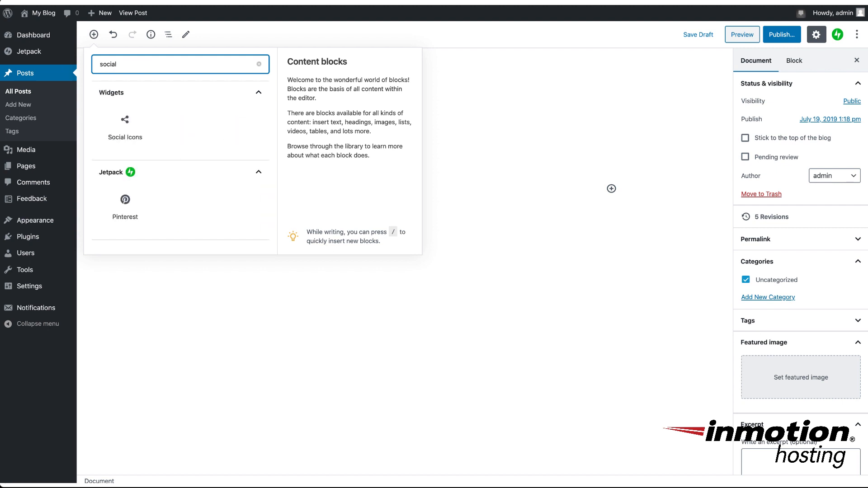
left_click(124, 126)
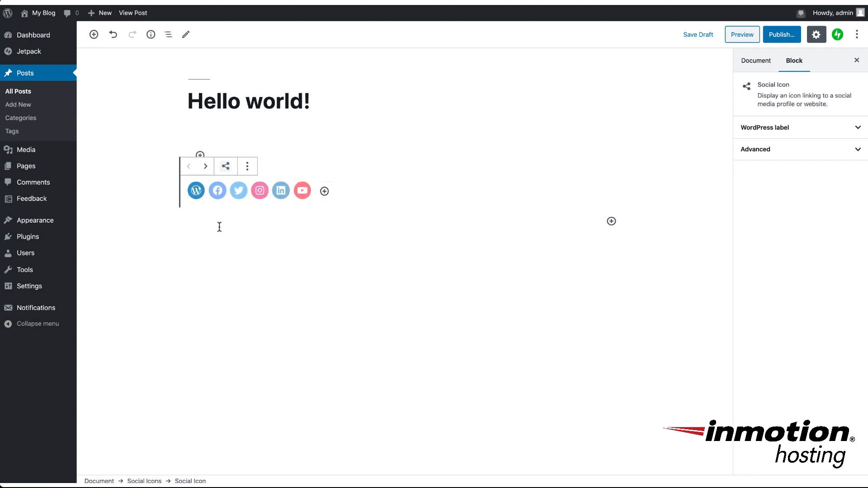
left_click(195, 191)
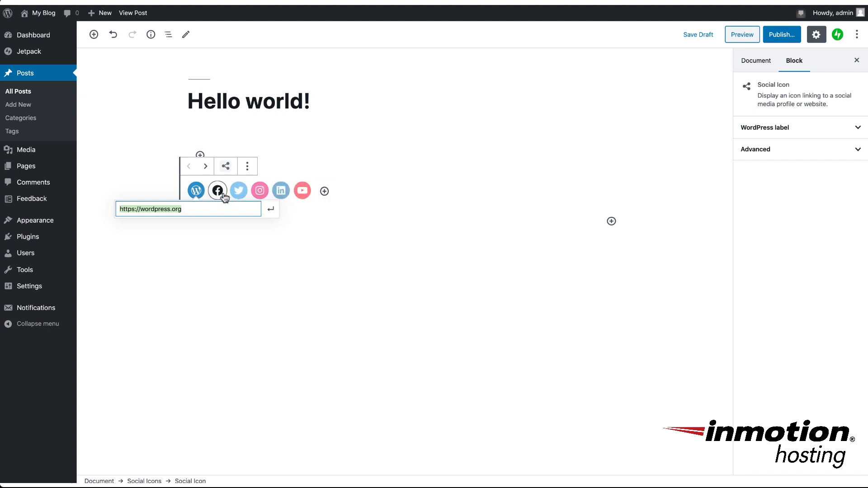
mouse_move(216, 197)
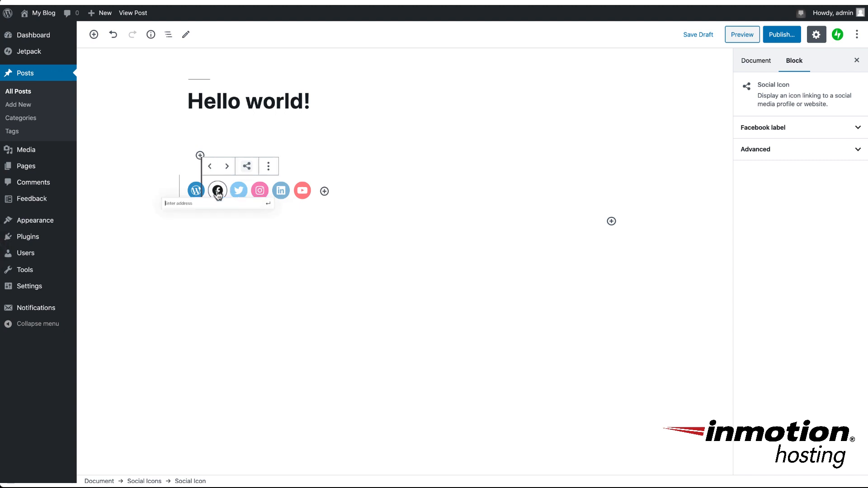
left_click(217, 190)
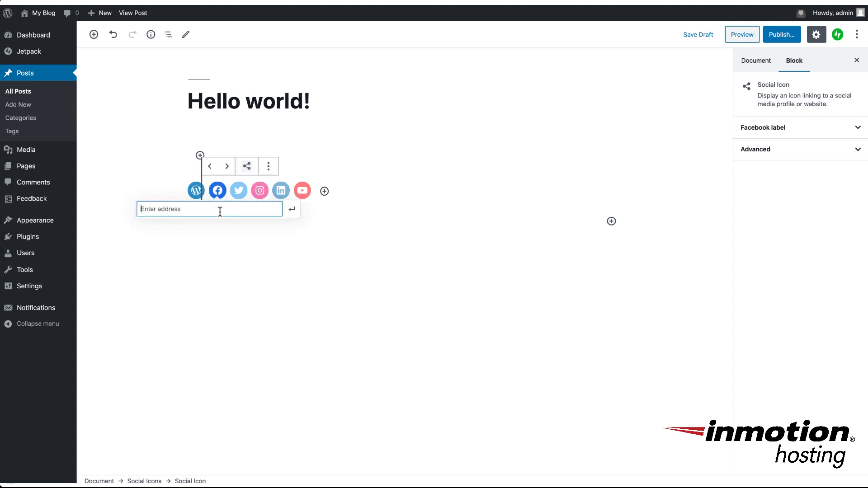
type("https://wordpress.org")
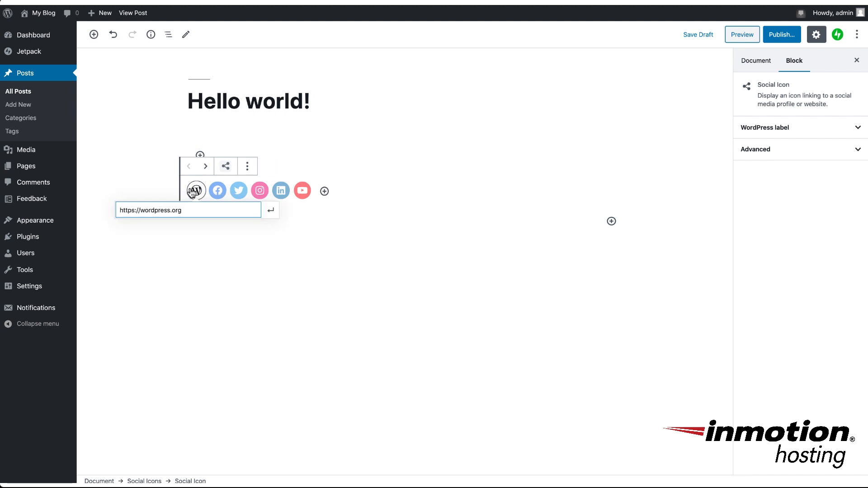
mouse_move(196, 191)
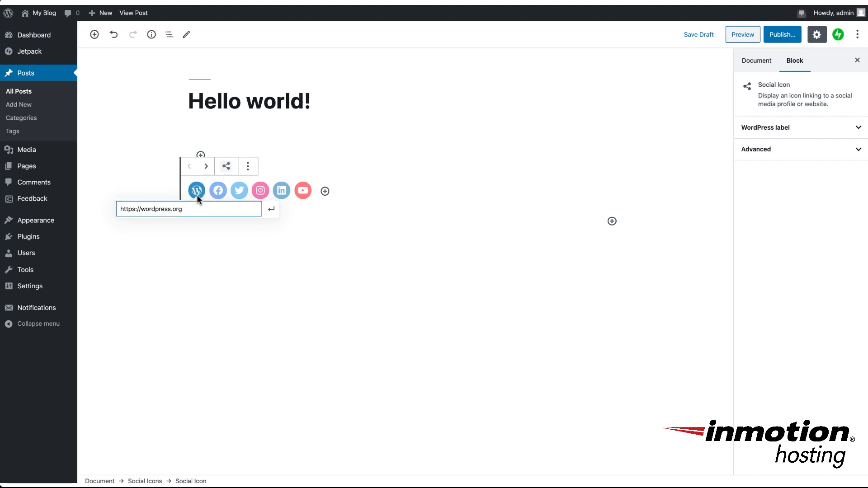
mouse_move(206, 166)
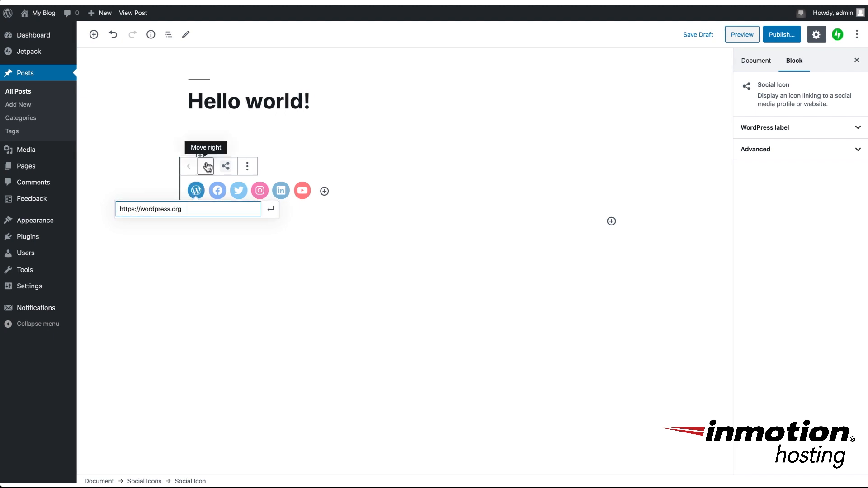
Shift the WordPress icon right along the row, then back to the front
left_click(205, 166)
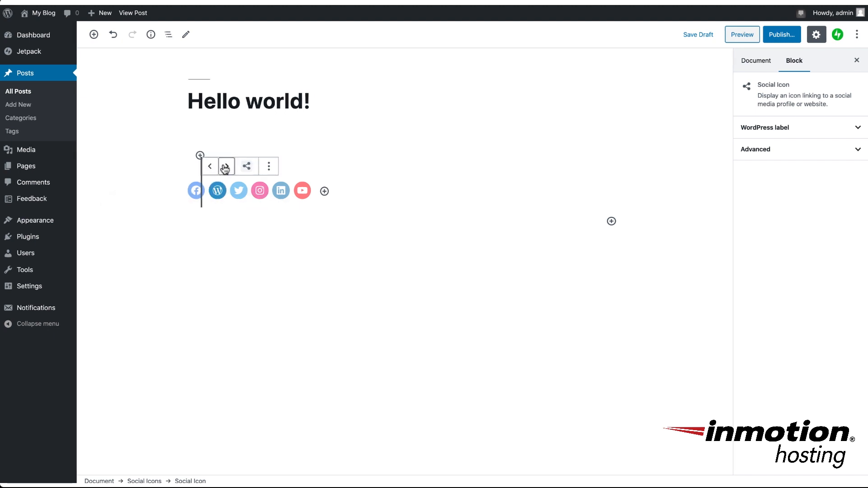
left_click(226, 166)
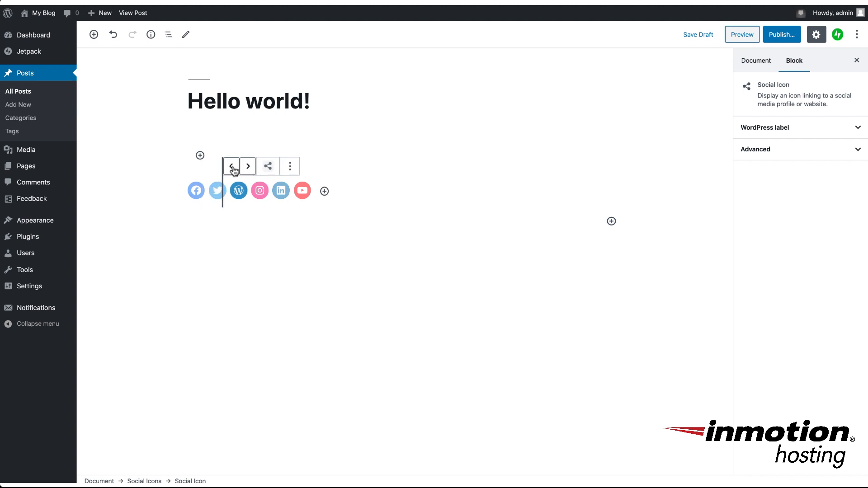
left_click(230, 166)
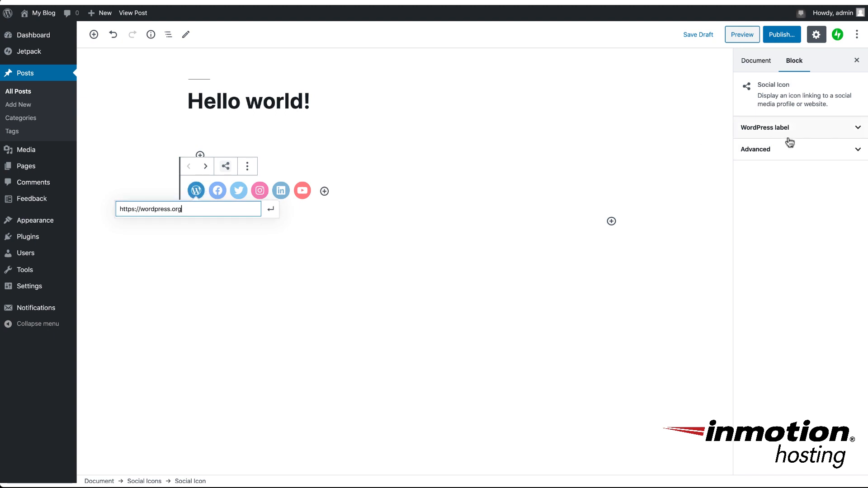
Expand the icon's link label setting and bring up the WordPress icon's block options
left_click(765, 128)
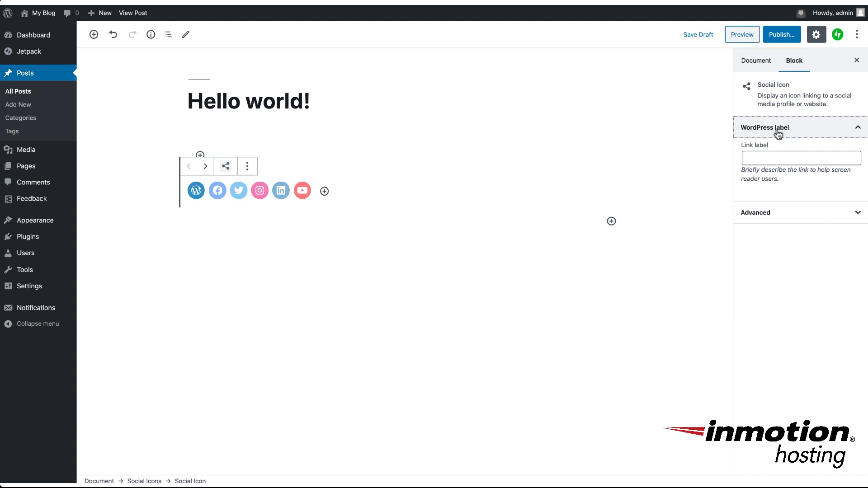
right_click(196, 191)
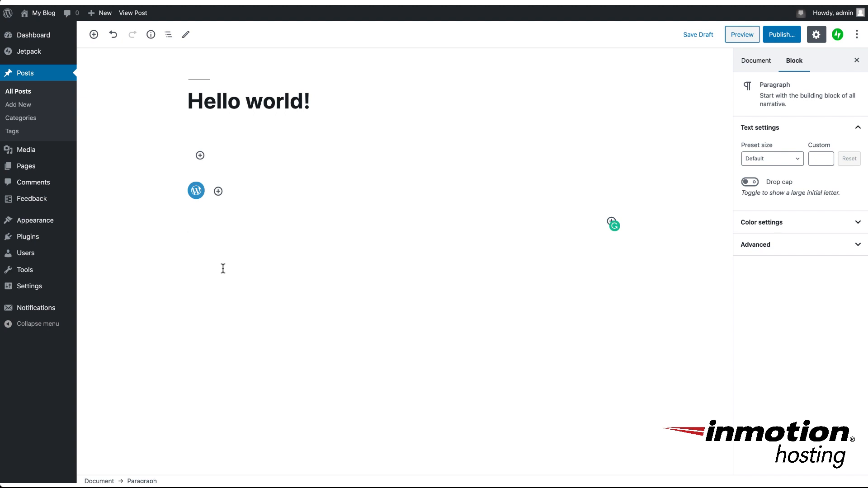
left_click(218, 190)
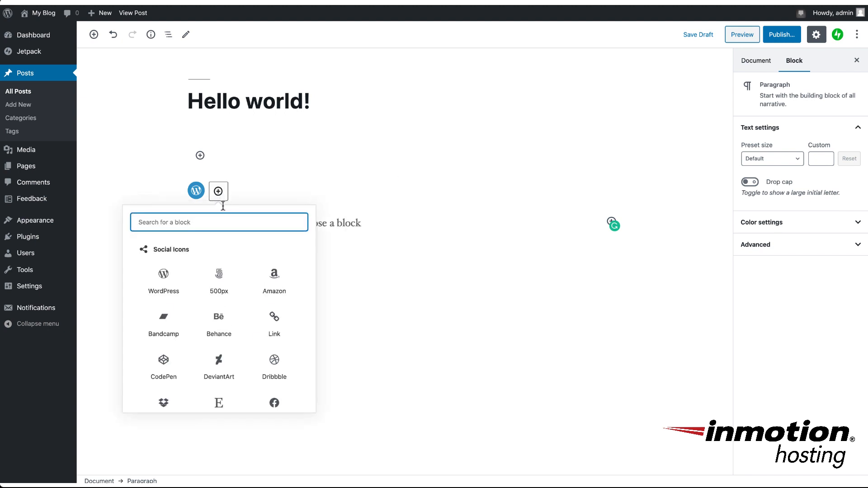
scroll("down", 3)
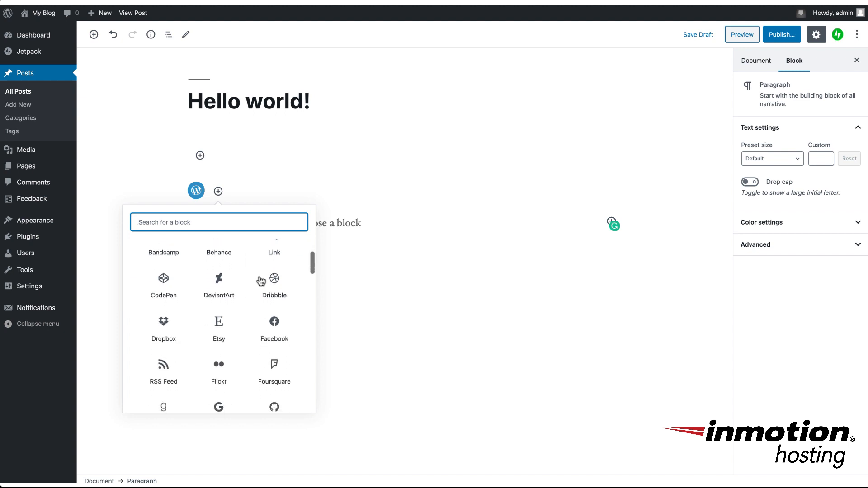
scroll("down", 3)
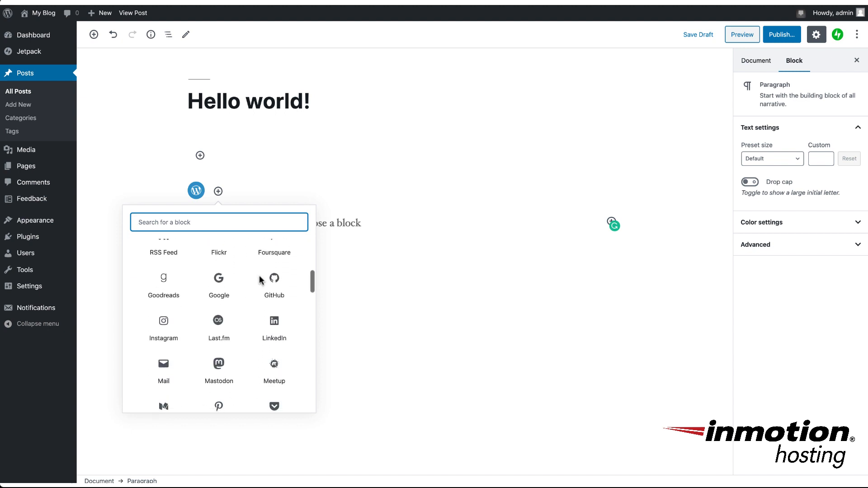
scroll("down", 3)
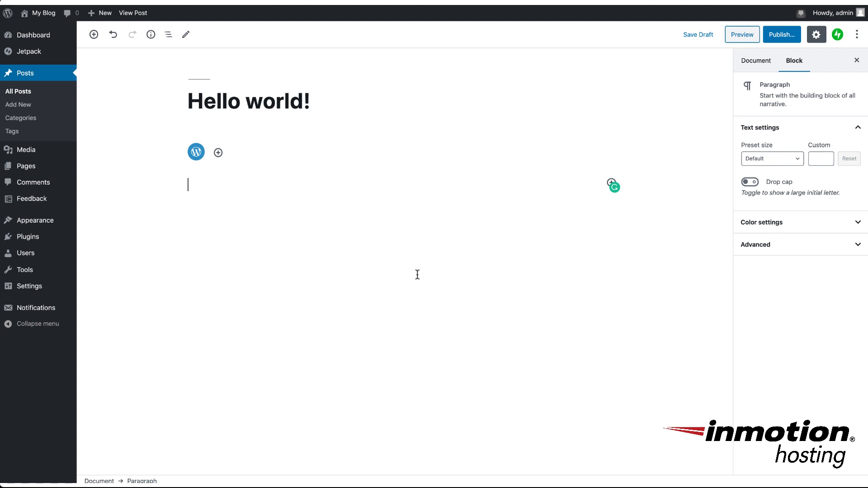
mouse_move(264, 233)
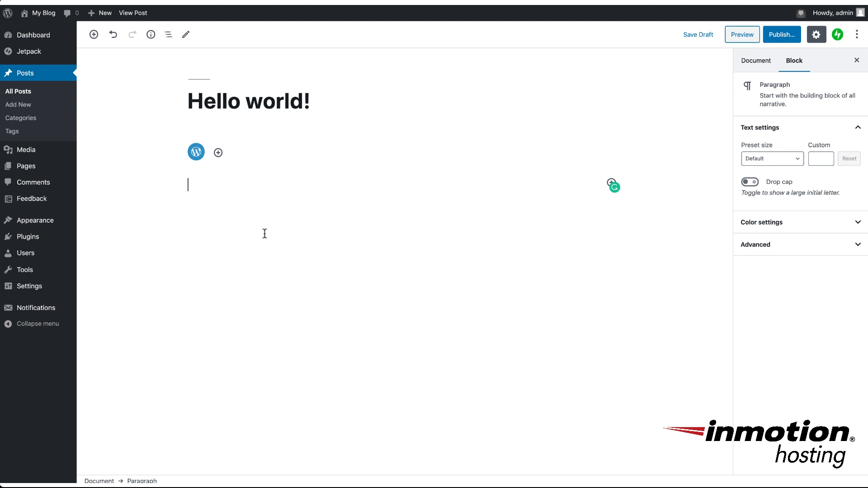
Add a Buttons block below the social icon by searching 'button' in the block inserter
left_click(93, 34)
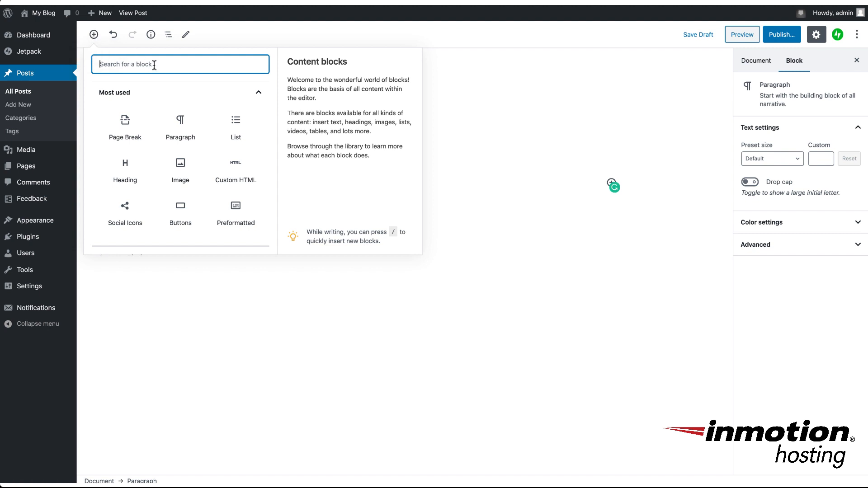
type("button")
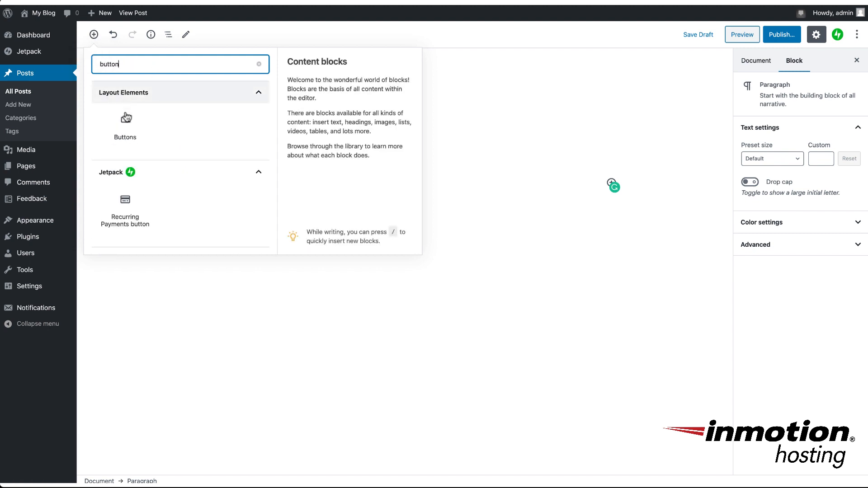
left_click(125, 127)
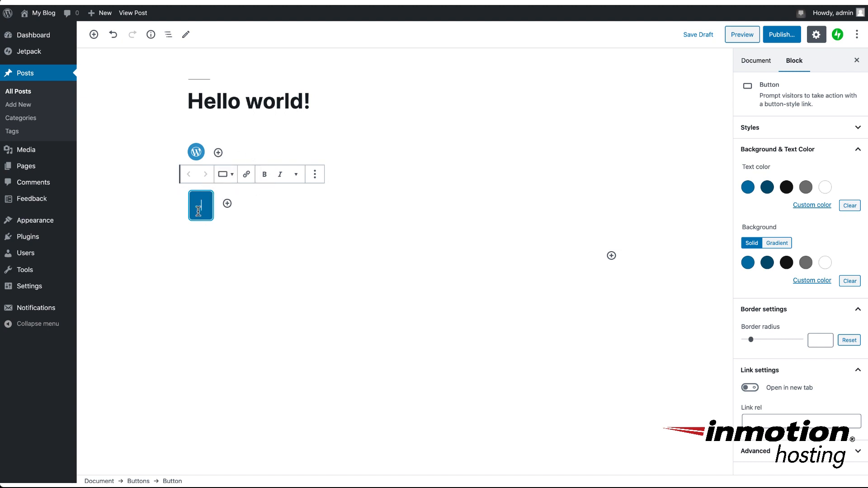
Label the new button 'button' and select it
type("butt")
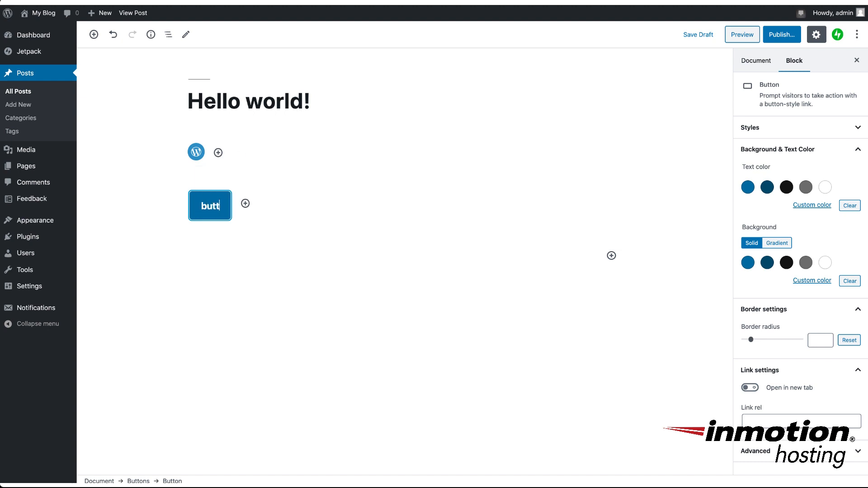
type("on")
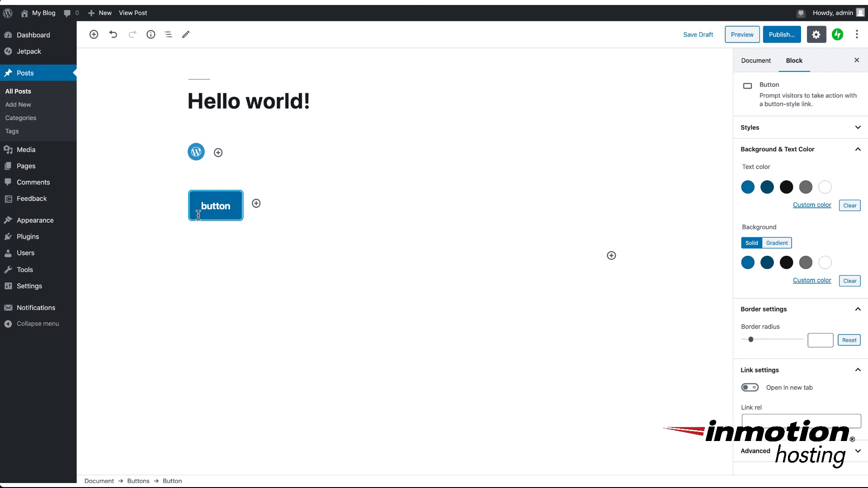
left_click(215, 206)
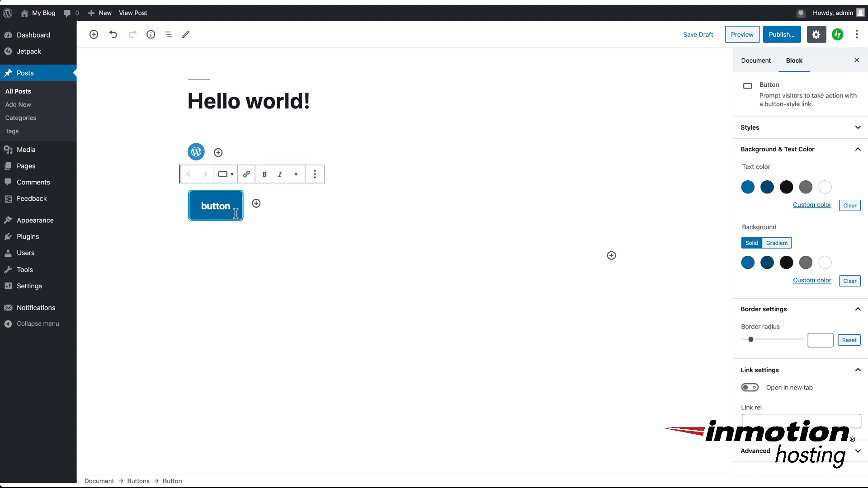
mouse_move(225, 174)
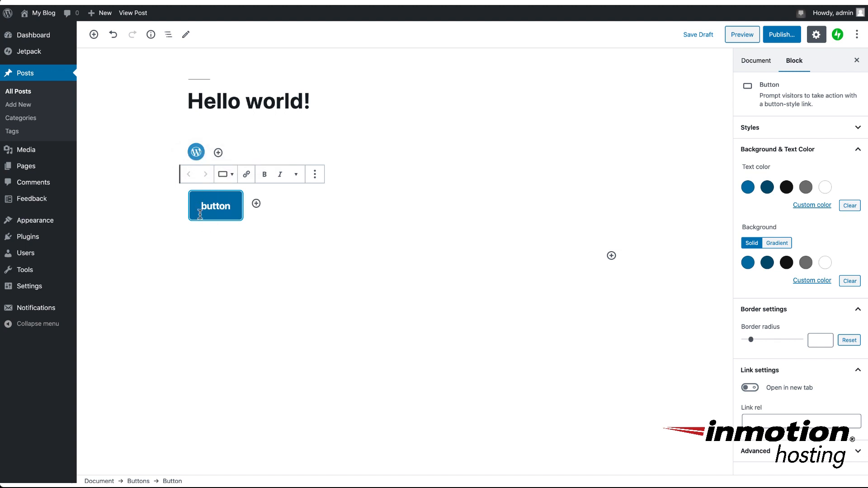
Switch the button to the Outline style, then back to Fill
left_click(225, 173)
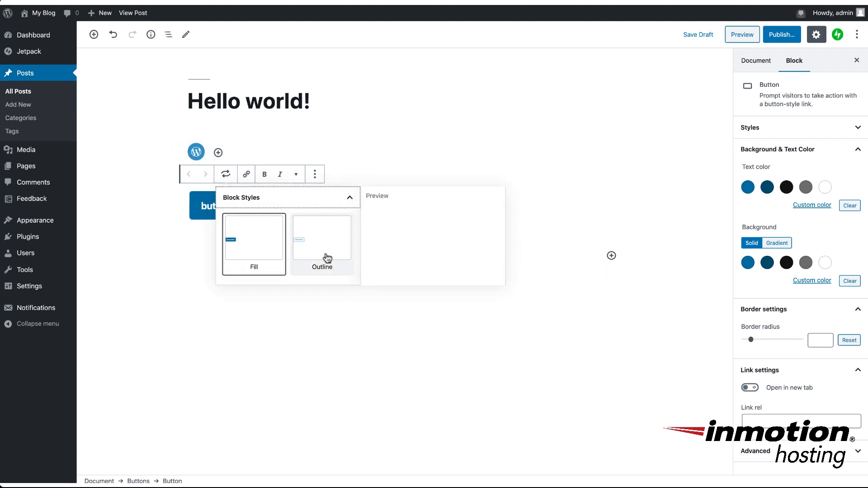
left_click(322, 238)
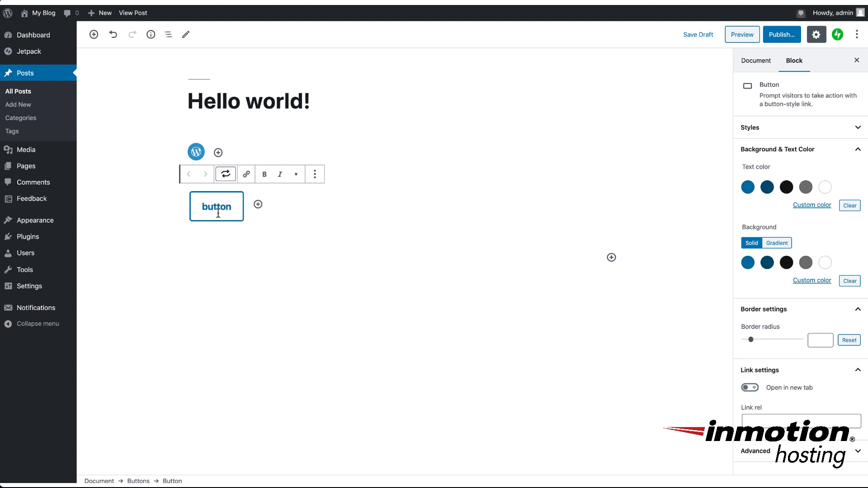
left_click(225, 173)
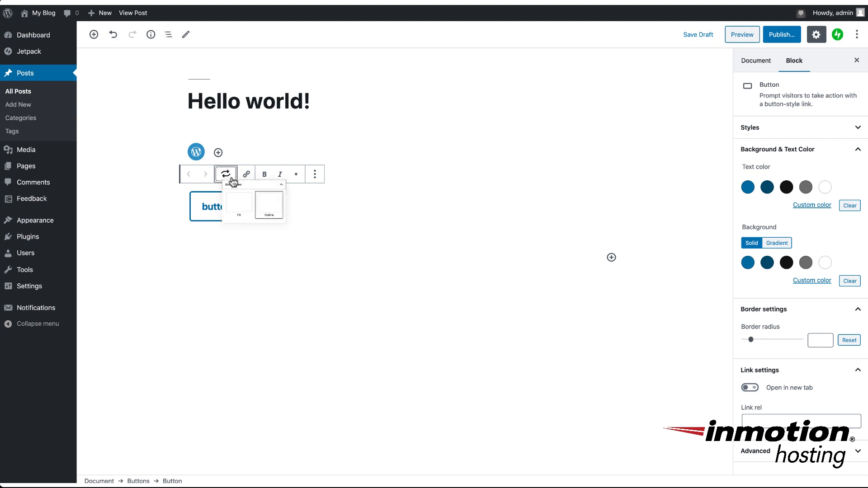
left_click(238, 205)
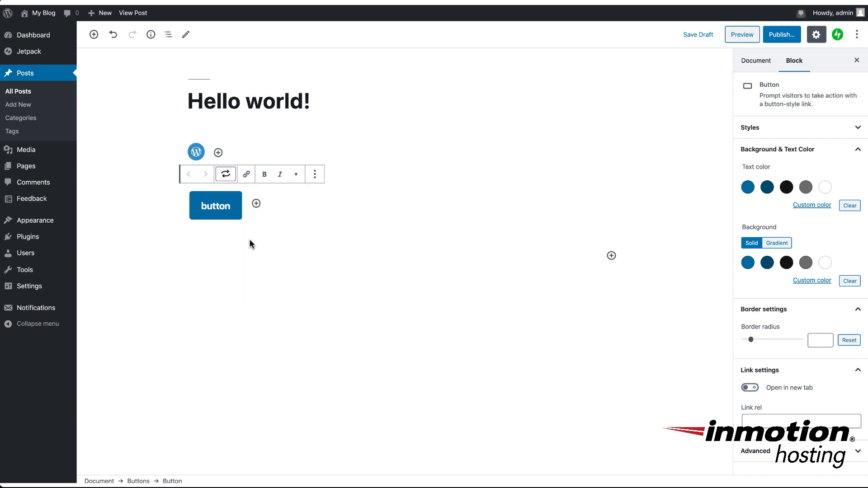
Make the 'button' label bold and italic and show the further rich-text formatting options
left_click(215, 205)
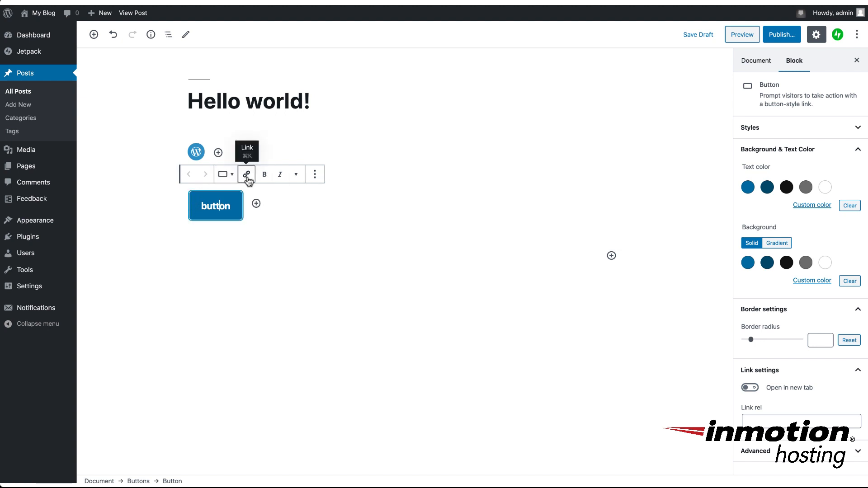
mouse_move(264, 175)
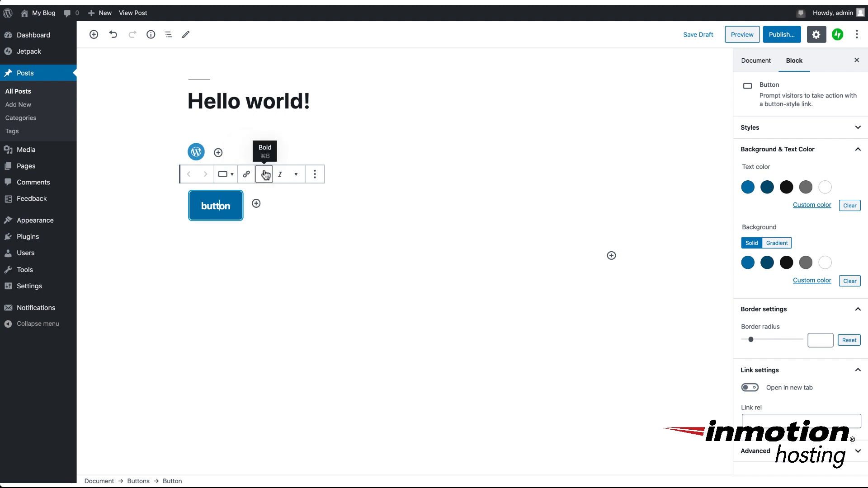
left_click(264, 173)
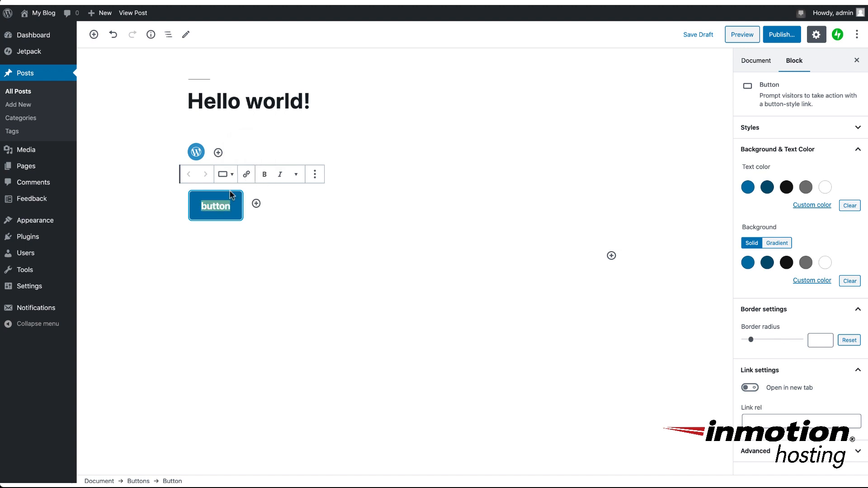
mouse_move(281, 174)
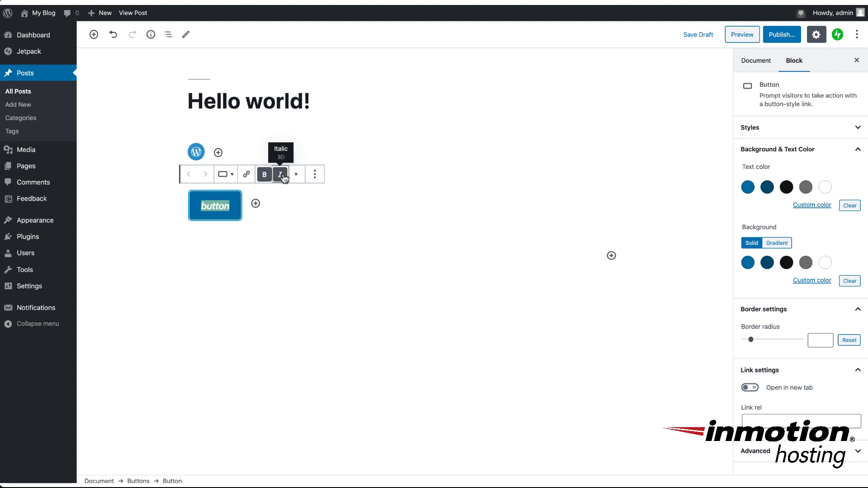
mouse_move(297, 176)
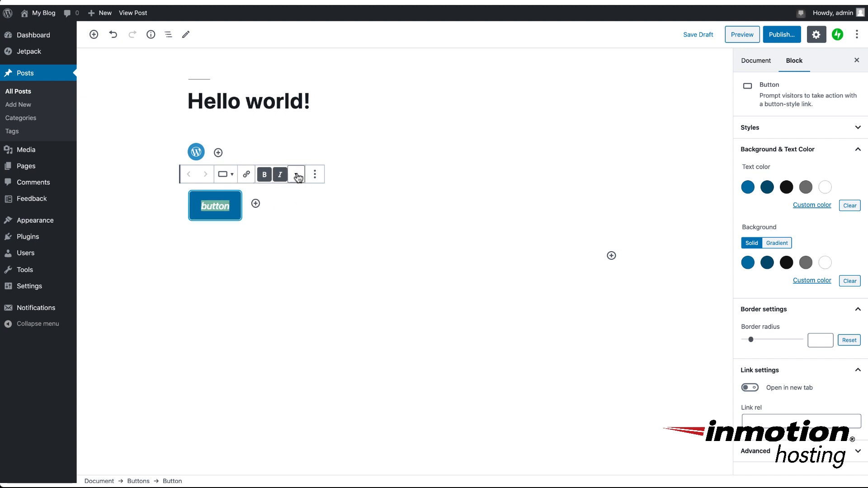
left_click(296, 174)
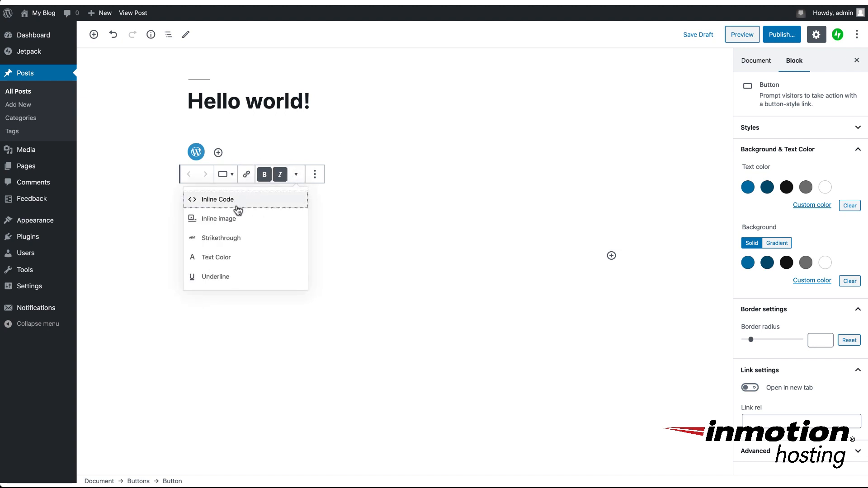
mouse_move(225, 232)
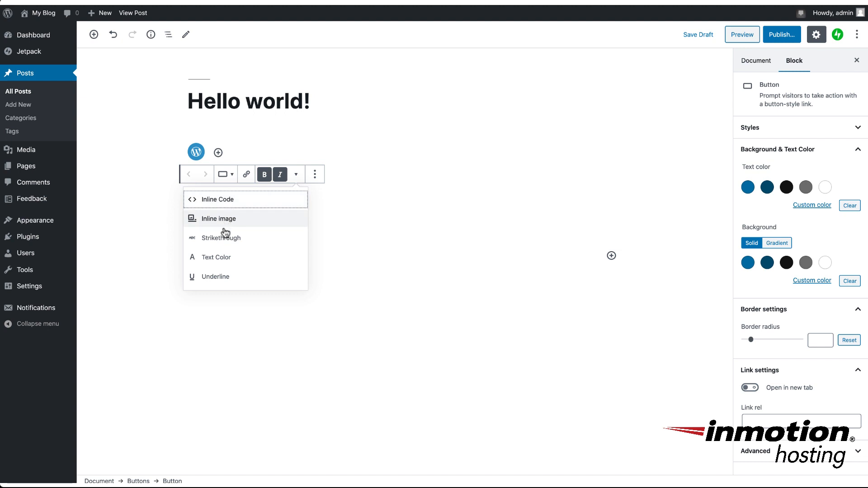
mouse_move(225, 267)
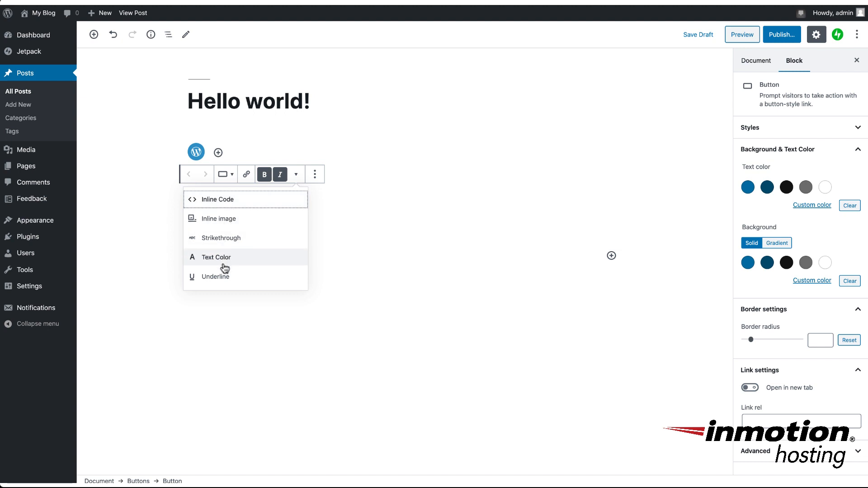
mouse_move(367, 230)
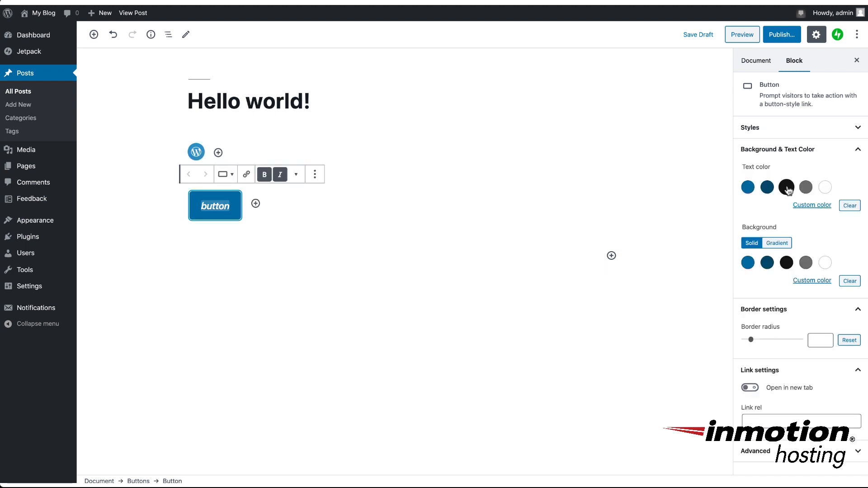
mouse_move(786, 187)
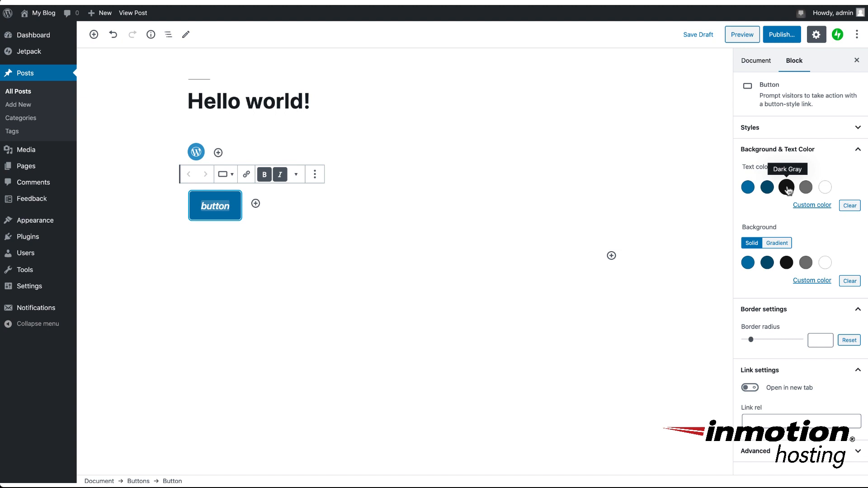
mouse_move(786, 166)
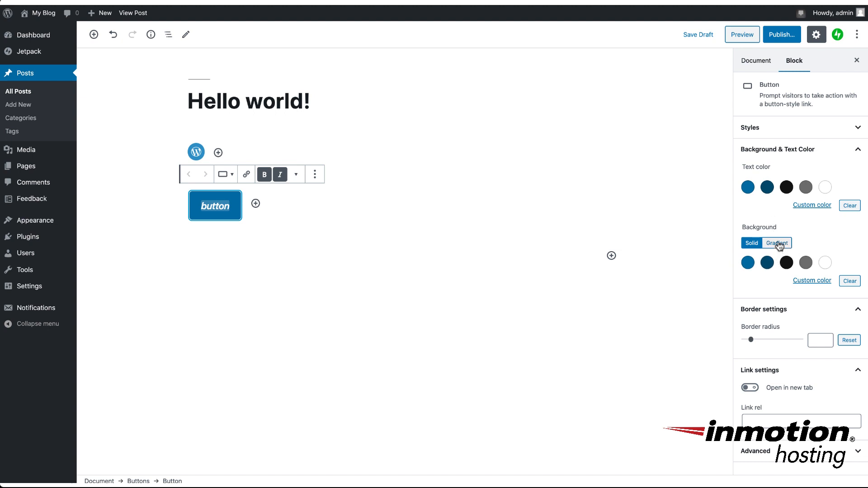
Replace the button's solid blue fill with the pale yellow-to-teal gradient preset
left_click(777, 242)
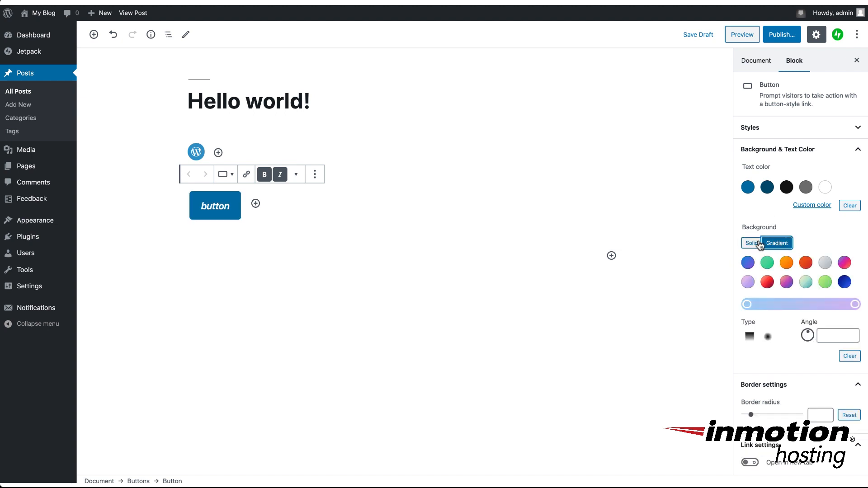
left_click(805, 282)
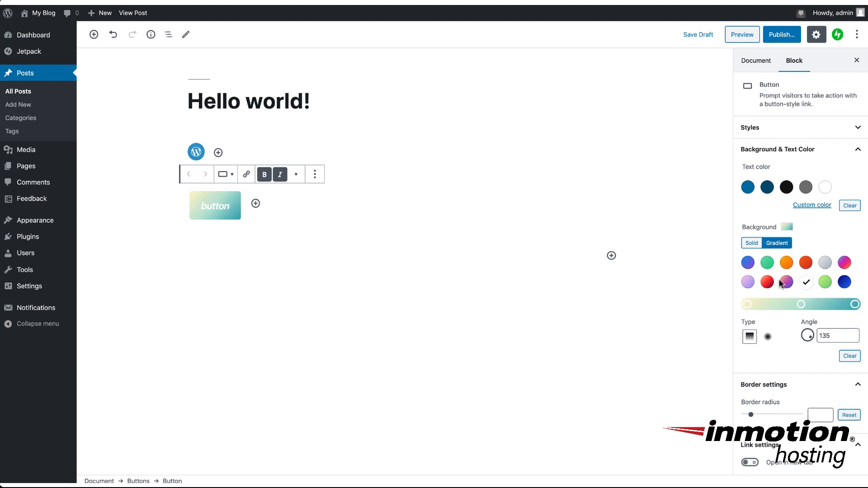
mouse_move(650, 283)
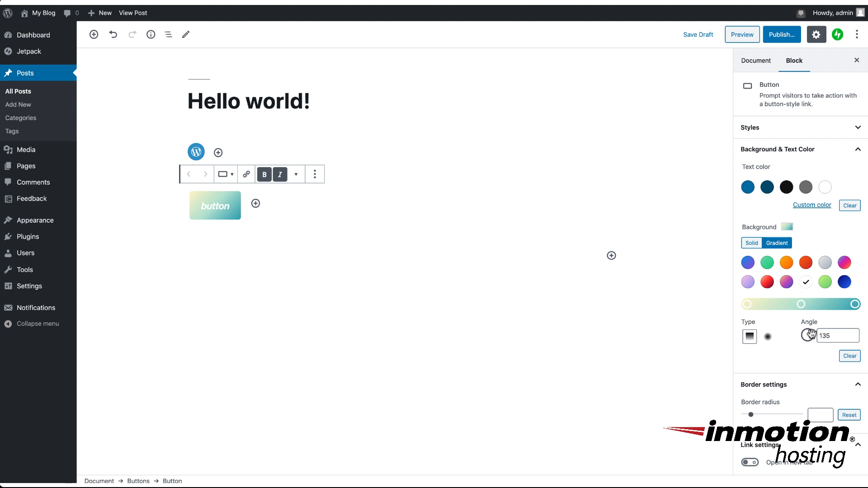
mouse_move(758, 366)
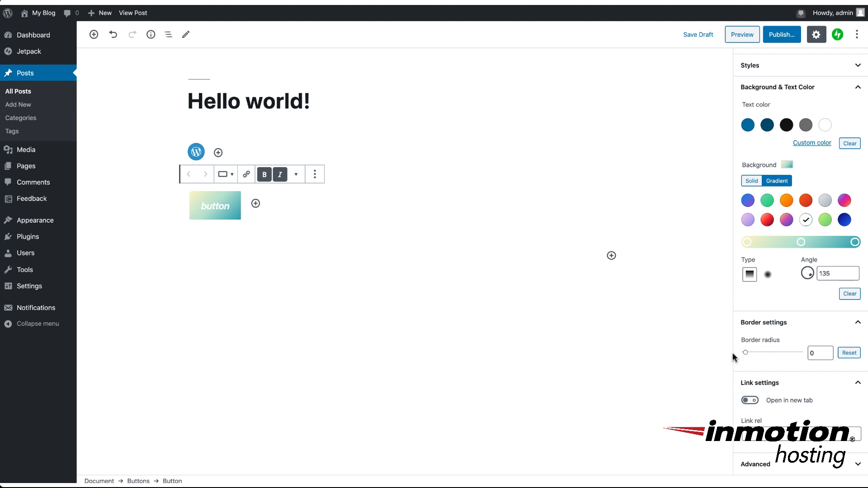
mouse_move(751, 357)
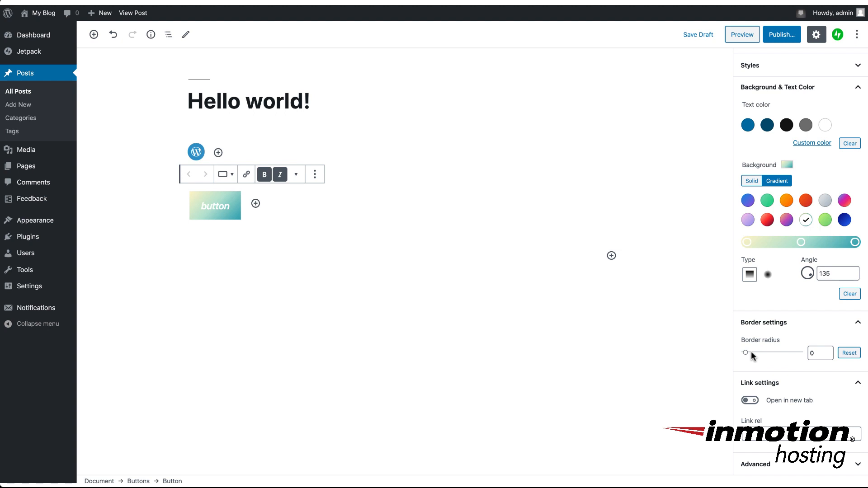
Drag the Border radius slider to round the button's corners progressively
left_click_drag(747, 353, 753, 352)
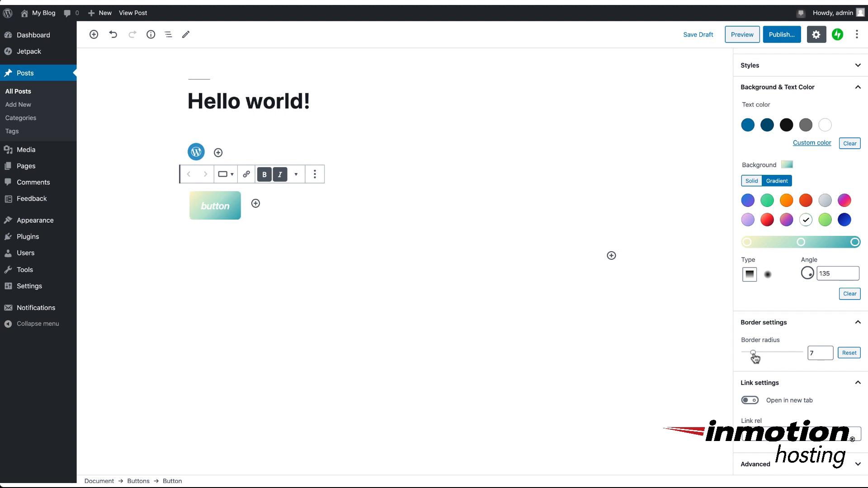
left_click_drag(754, 356, 768, 356)
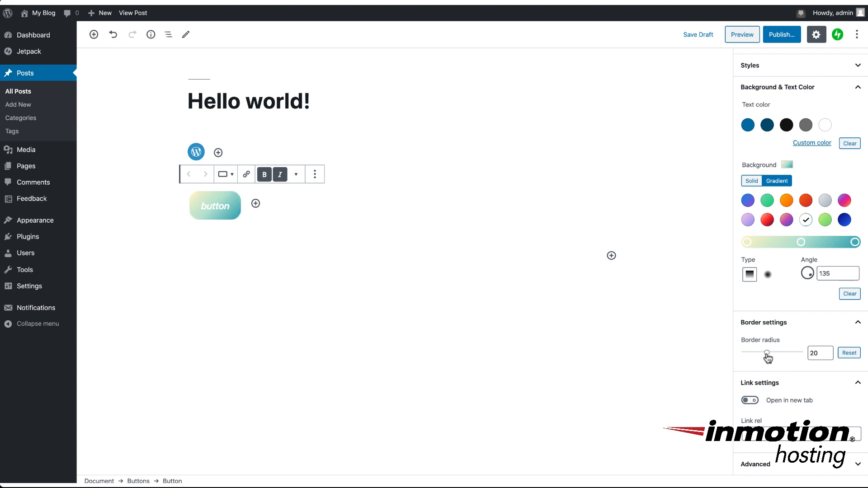
left_click_drag(767, 355, 775, 356)
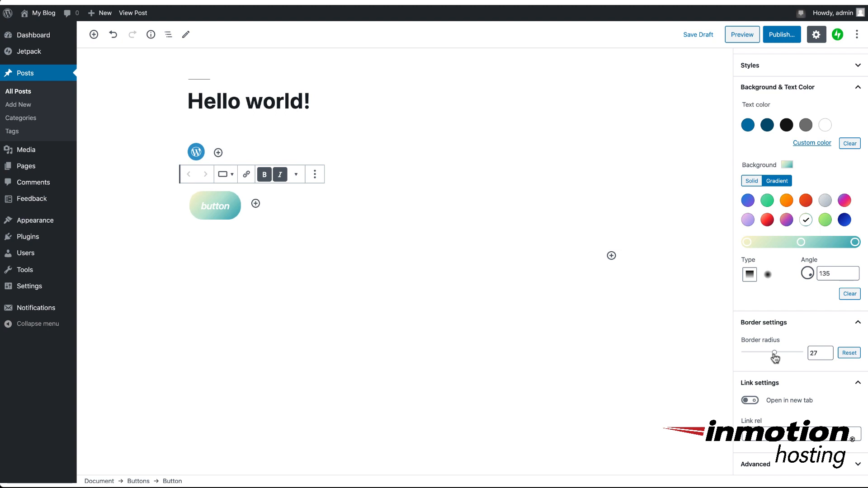
left_click_drag(775, 354, 782, 354)
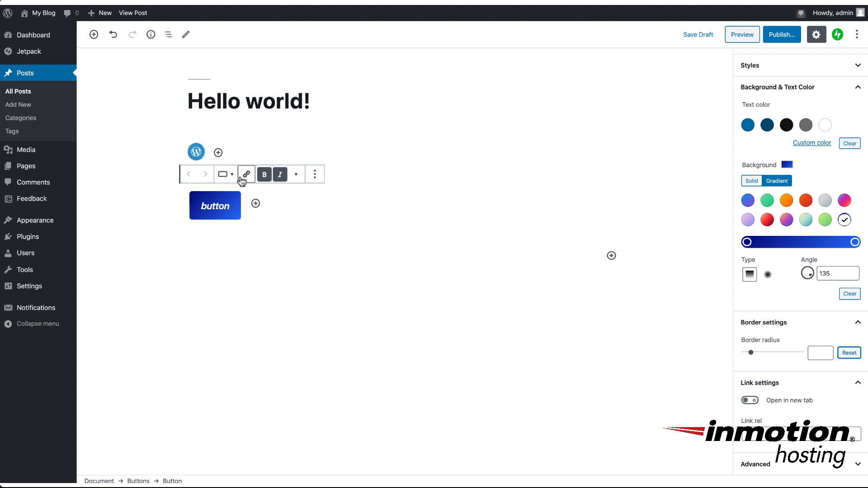
Set the button's link to open in a new tab
left_click(246, 175)
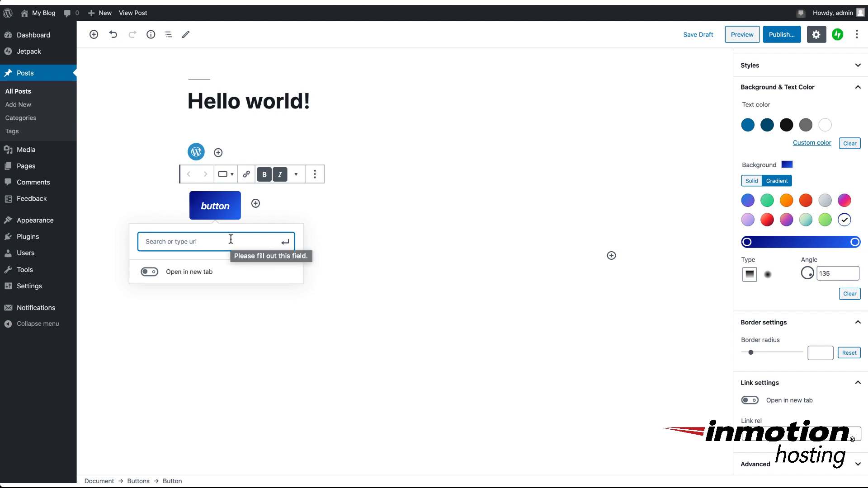
mouse_move(264, 229)
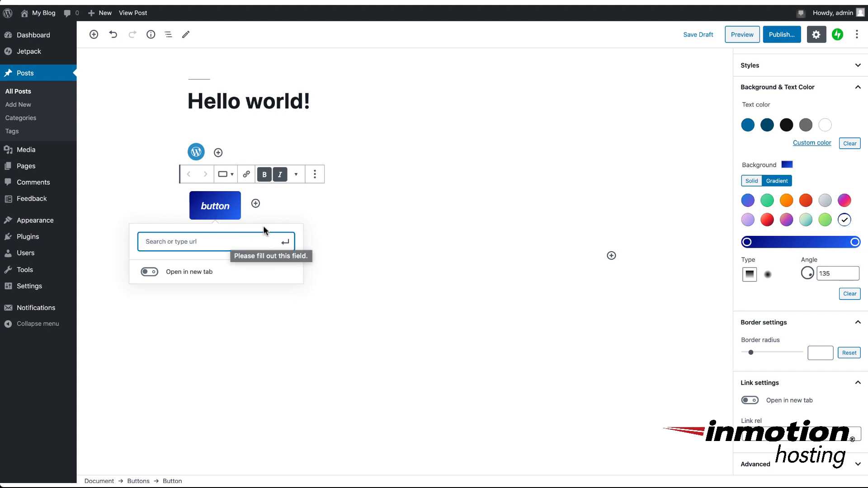
mouse_move(403, 271)
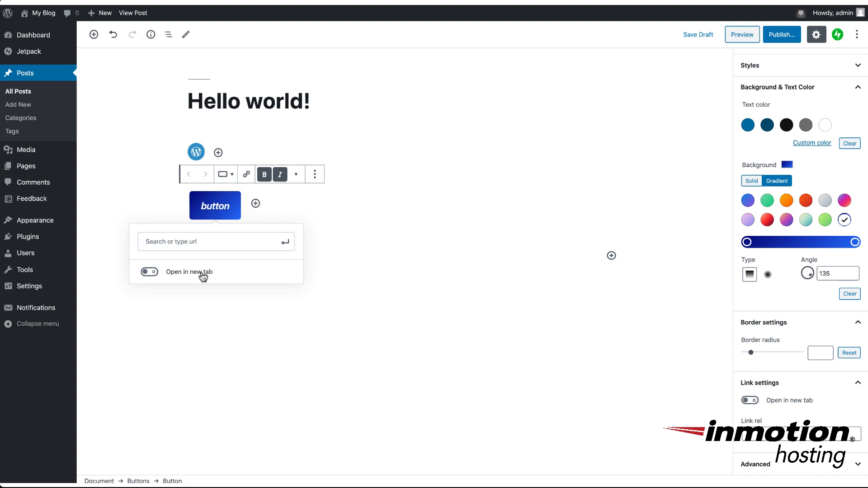
left_click(149, 272)
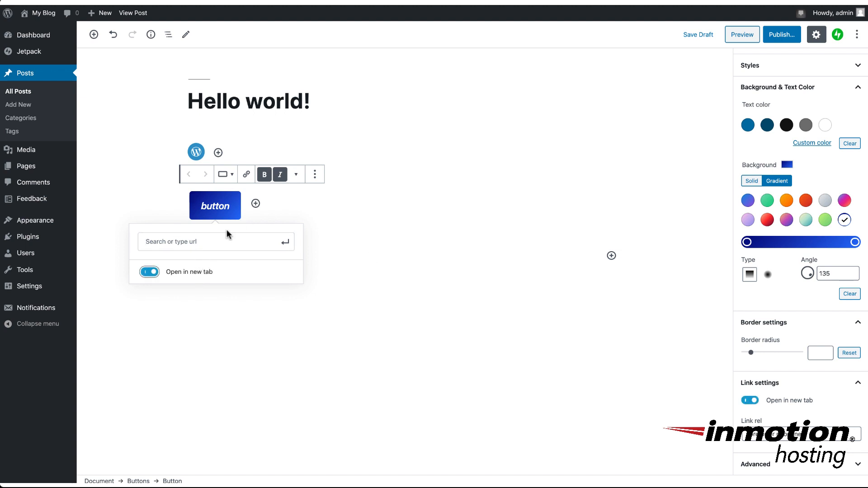